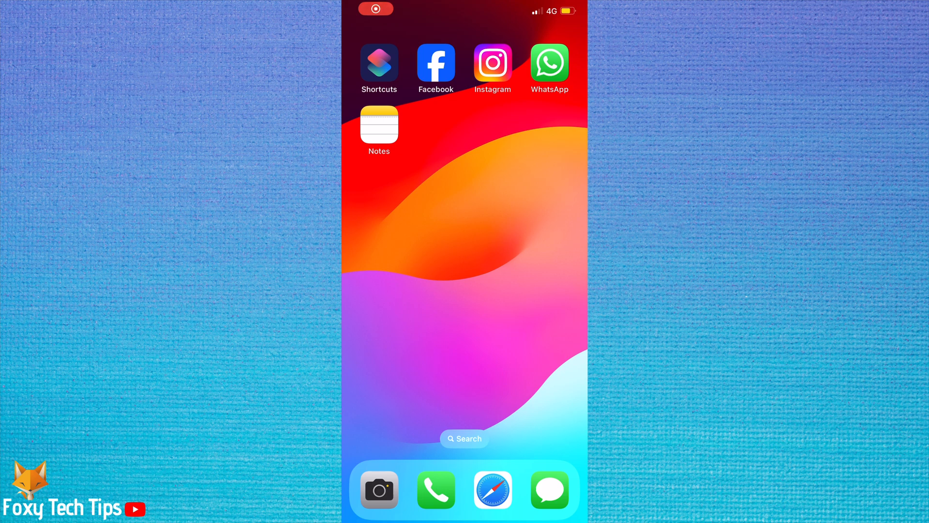
Launch Facebook and go to Settings under Settings & Privacy in the menu.
click(436, 62)
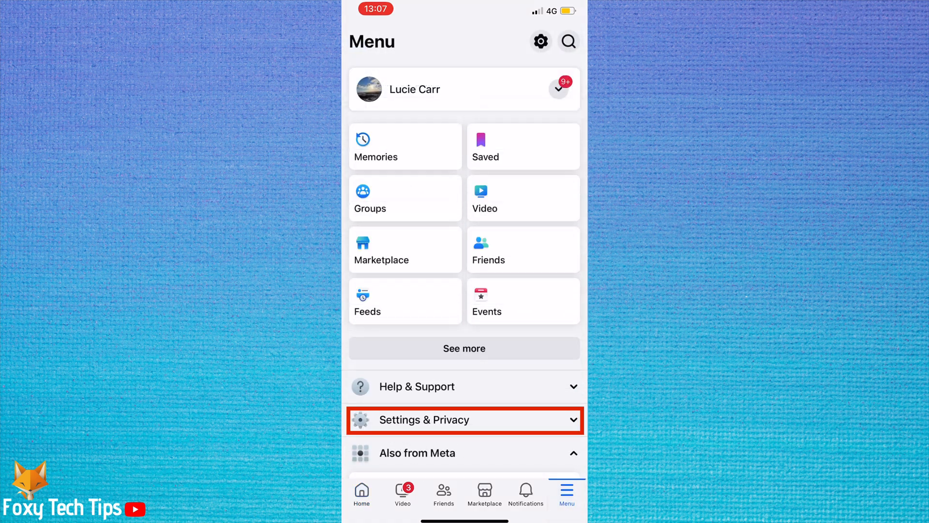
click(465, 419)
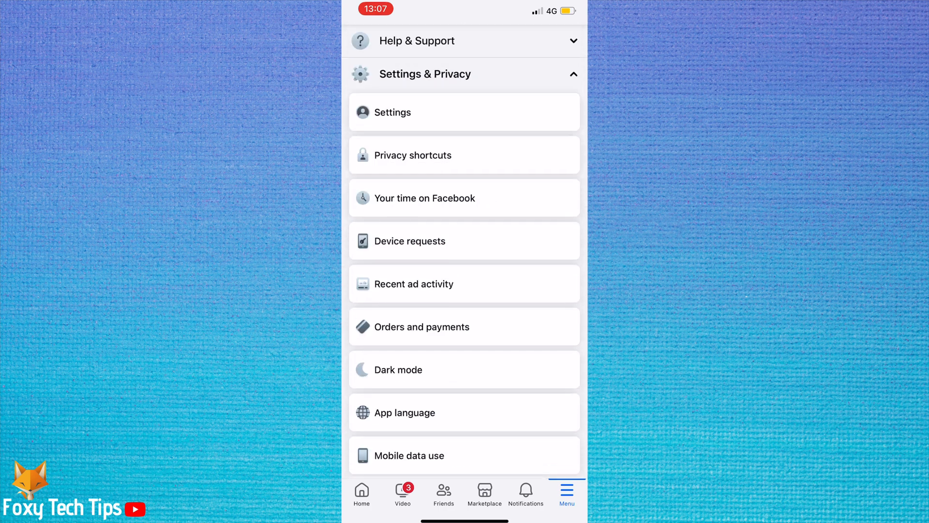
click(391, 111)
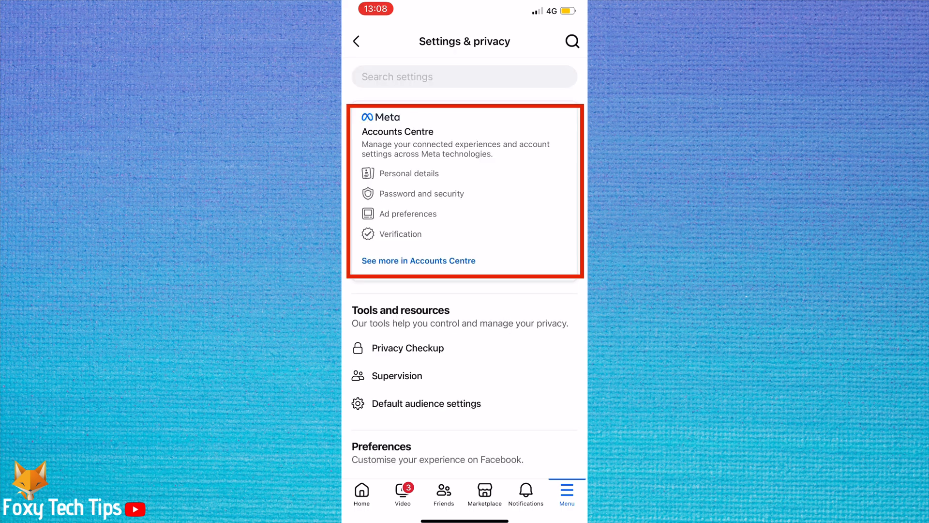
Go to Accounts Centre's Deactivation or deletion options for the Facebook account.
click(409, 173)
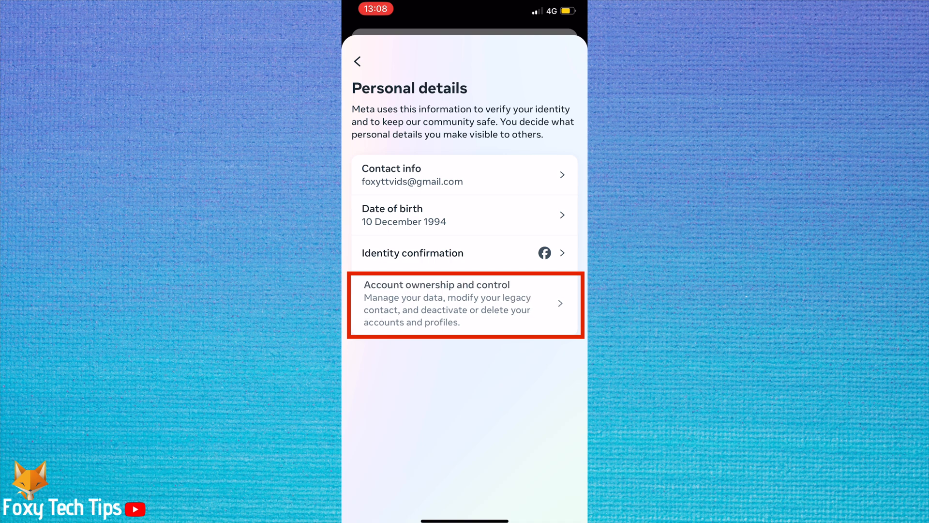
click(464, 303)
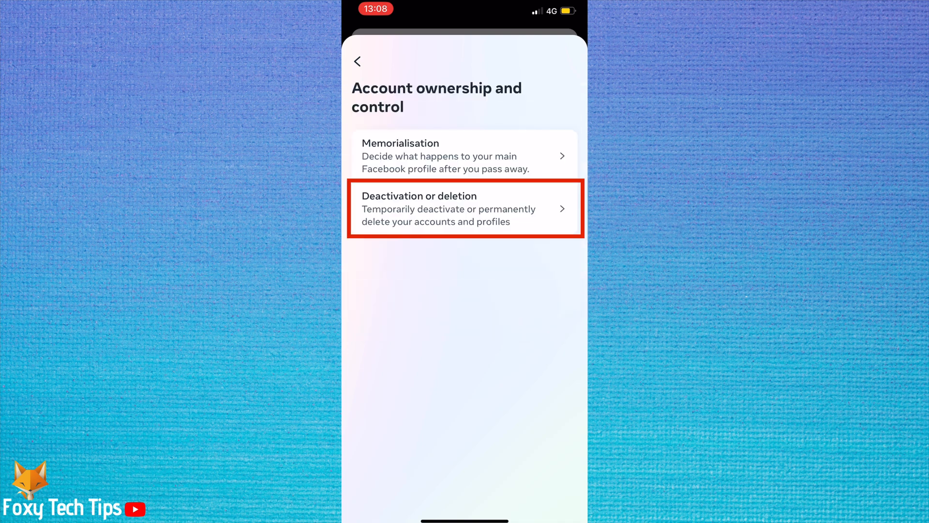
click(465, 208)
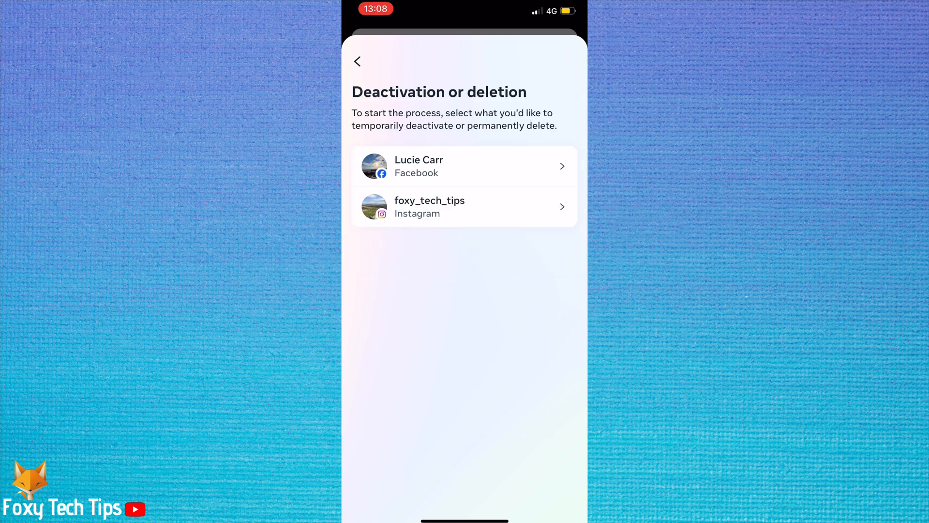
click(464, 166)
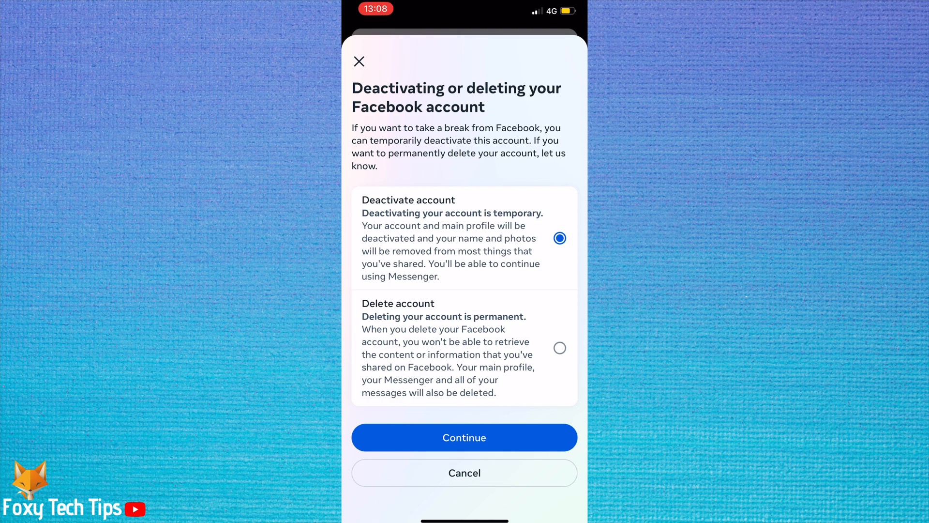
Select Delete account instead of deactivation and continue.
click(559, 348)
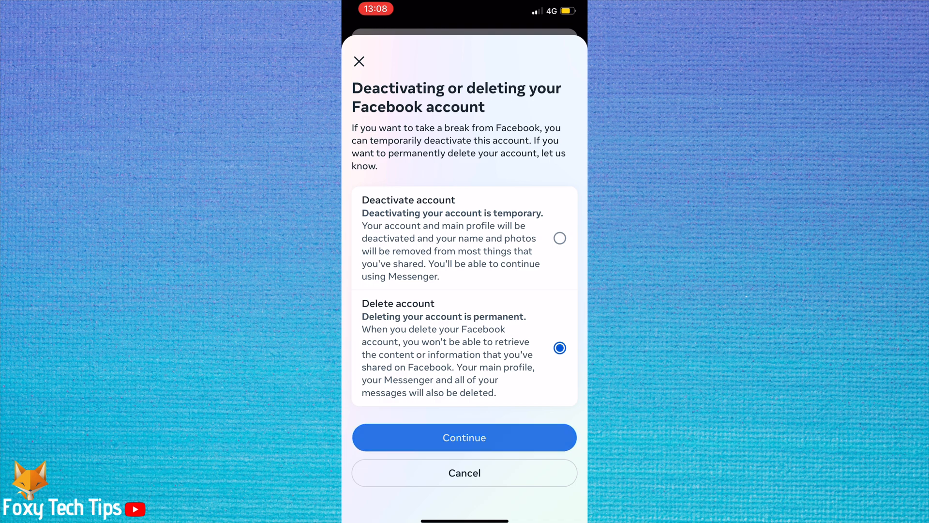
click(464, 437)
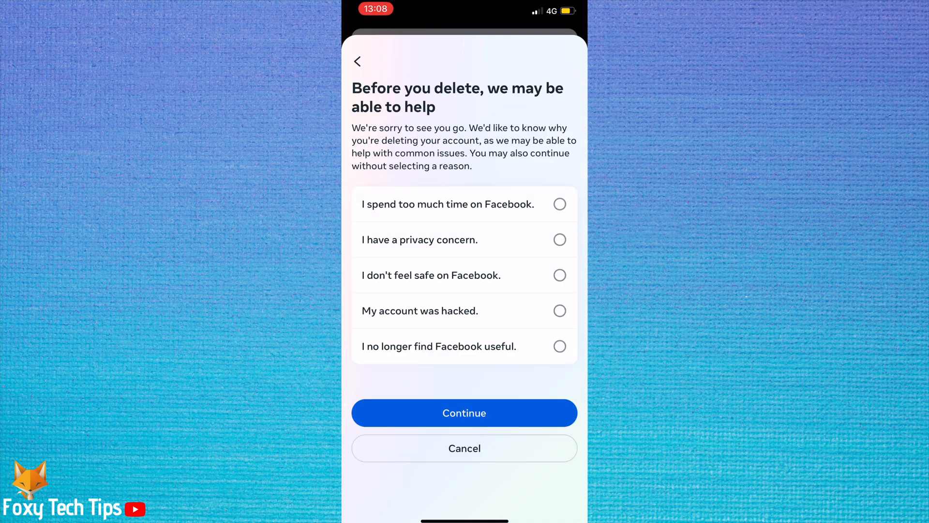
Pick 'I no longer find Facebook useful.' as the leaving reason and continue.
click(558, 346)
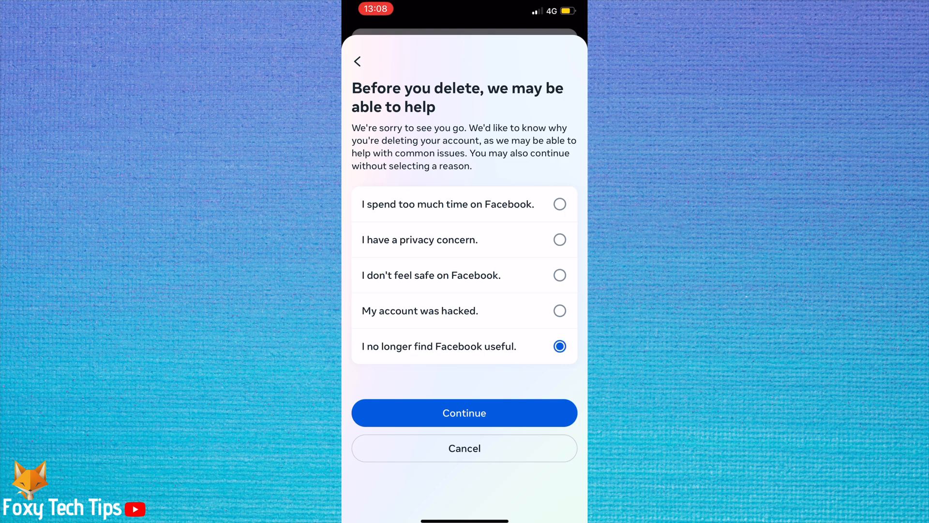
click(465, 412)
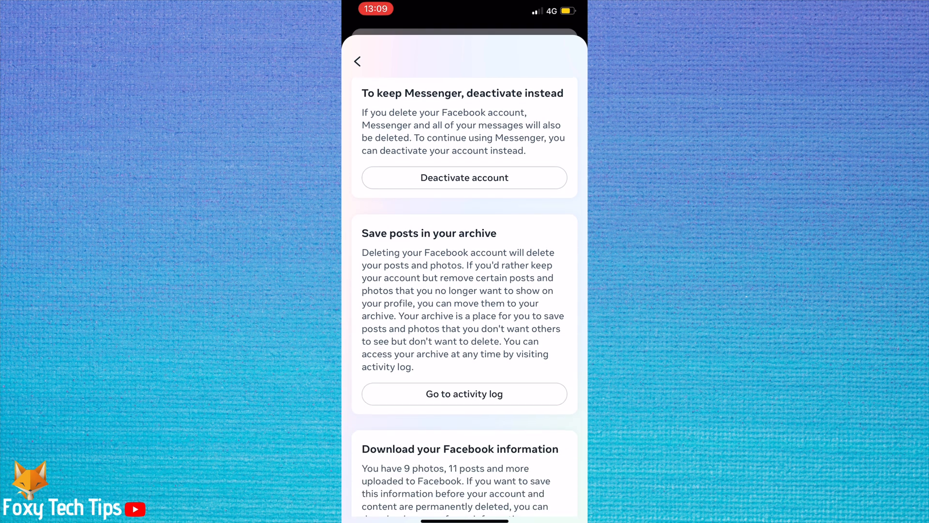
Skip the Messenger and archiving suggestions and continue to final confirmation.
scroll(down, 3)
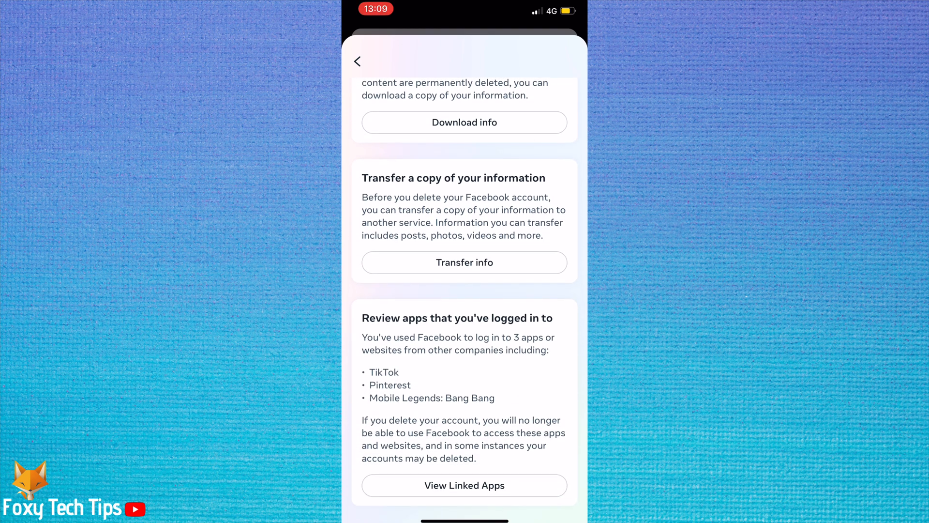
scroll(up, 3)
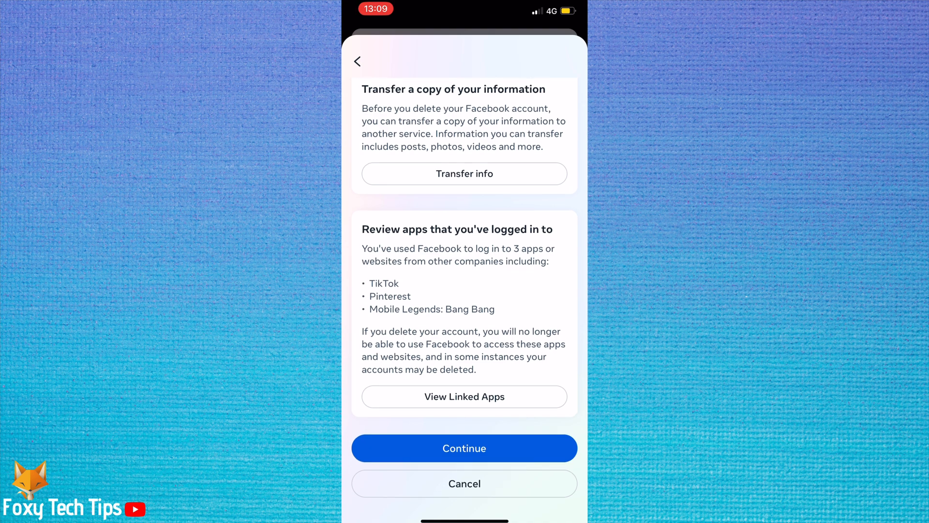
click(464, 448)
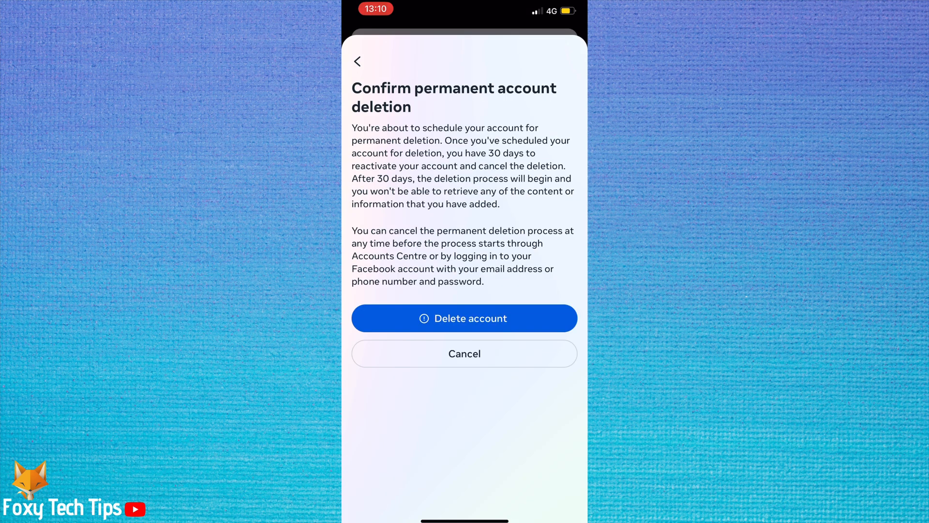
Confirm Delete account to schedule permanent deletion with a 30-day reactivation window.
click(464, 319)
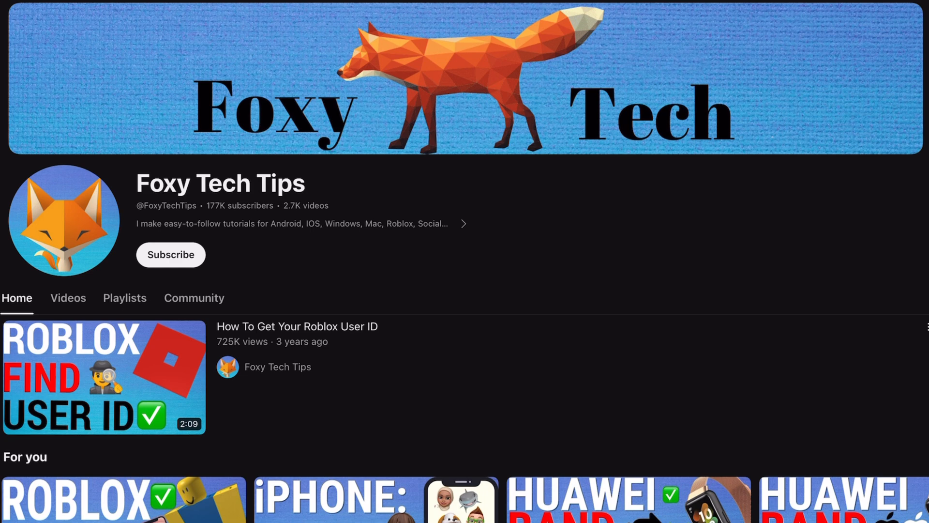
scroll(down, 3)
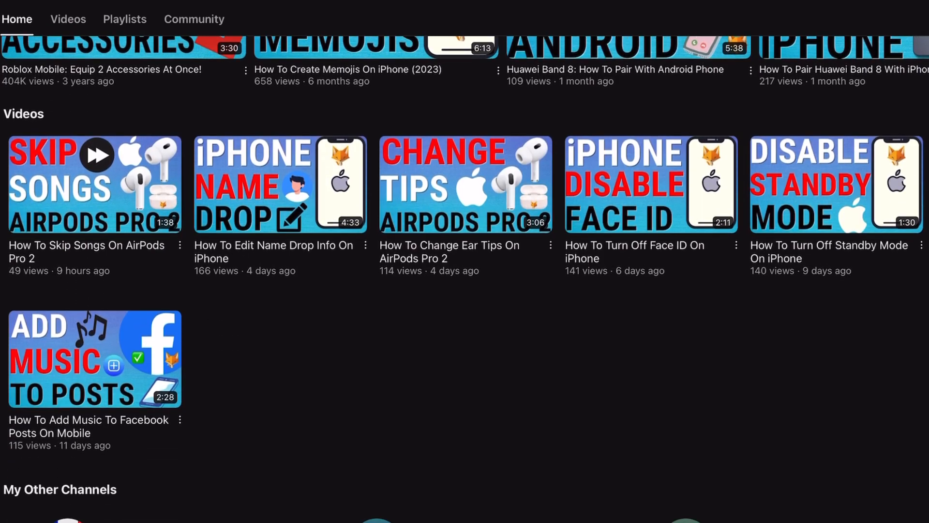
scroll(down, 3)
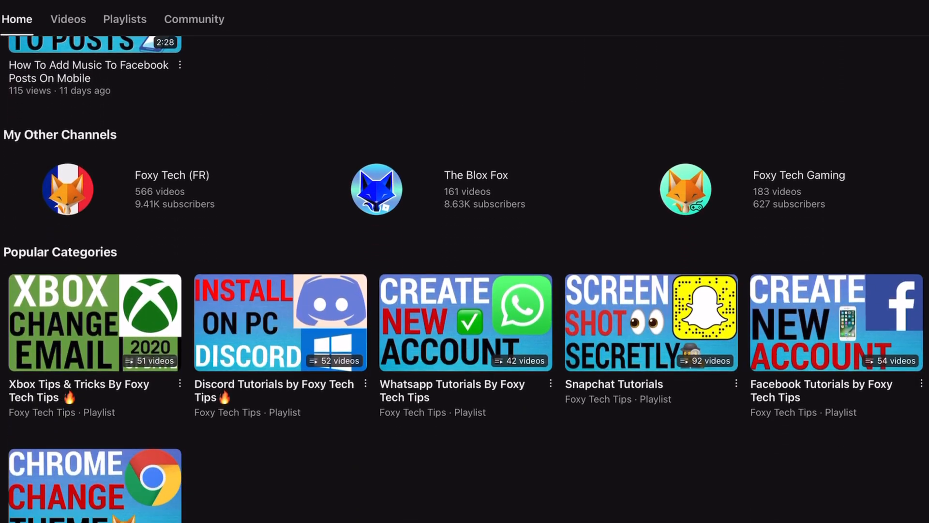